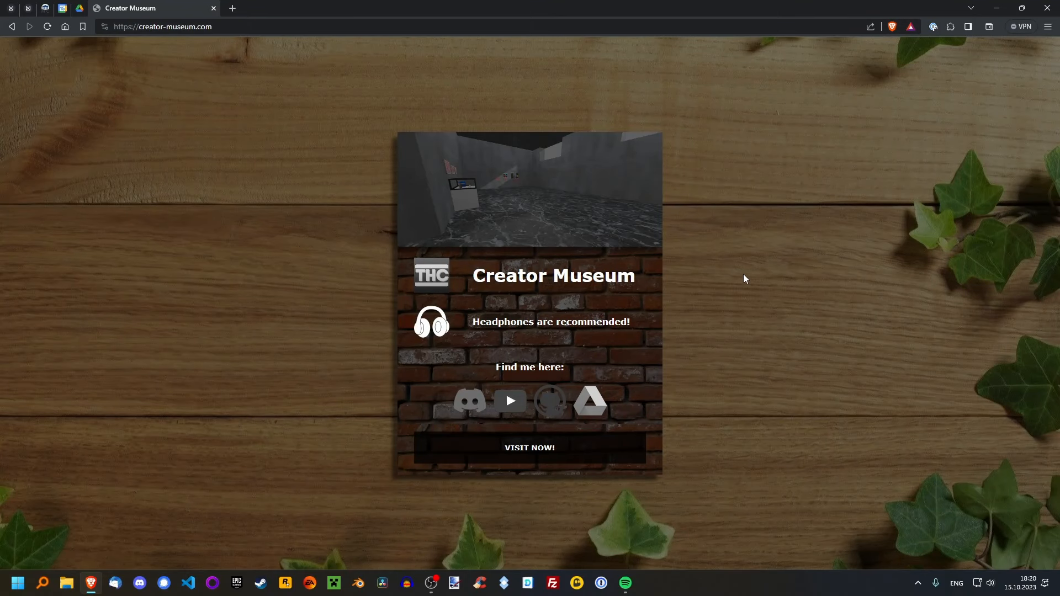
Switch the browser to full screen on the Creator Museum landing card with F11
key(F11)
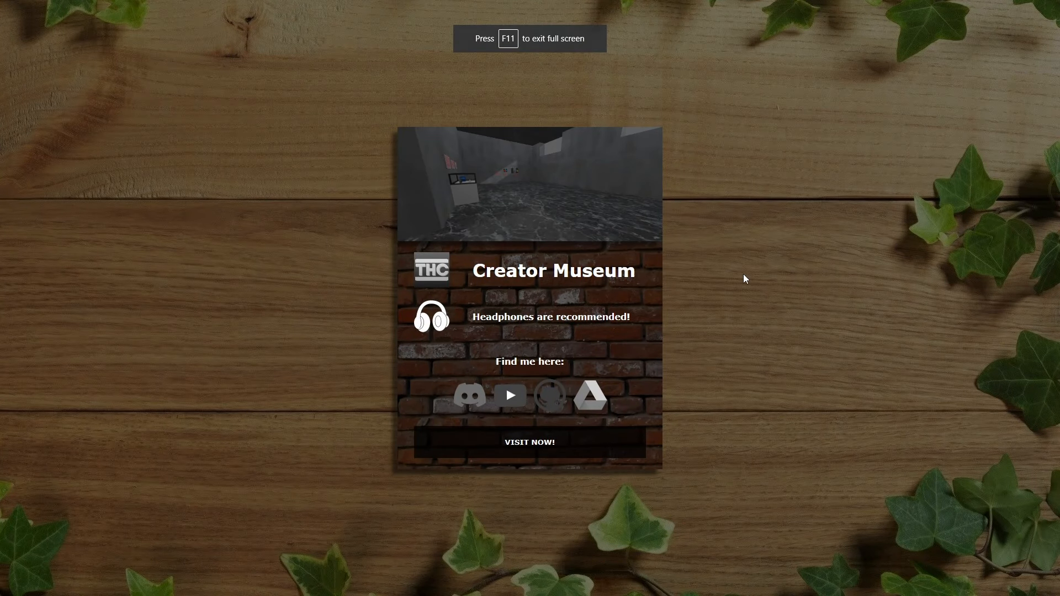
mouse_move(829, 264)
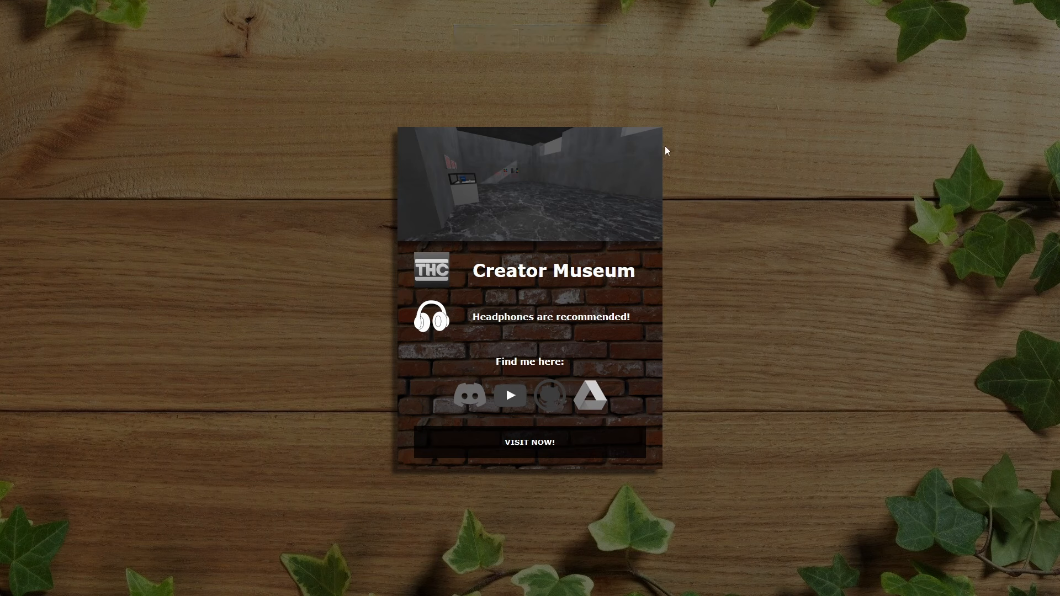
mouse_move(514, 455)
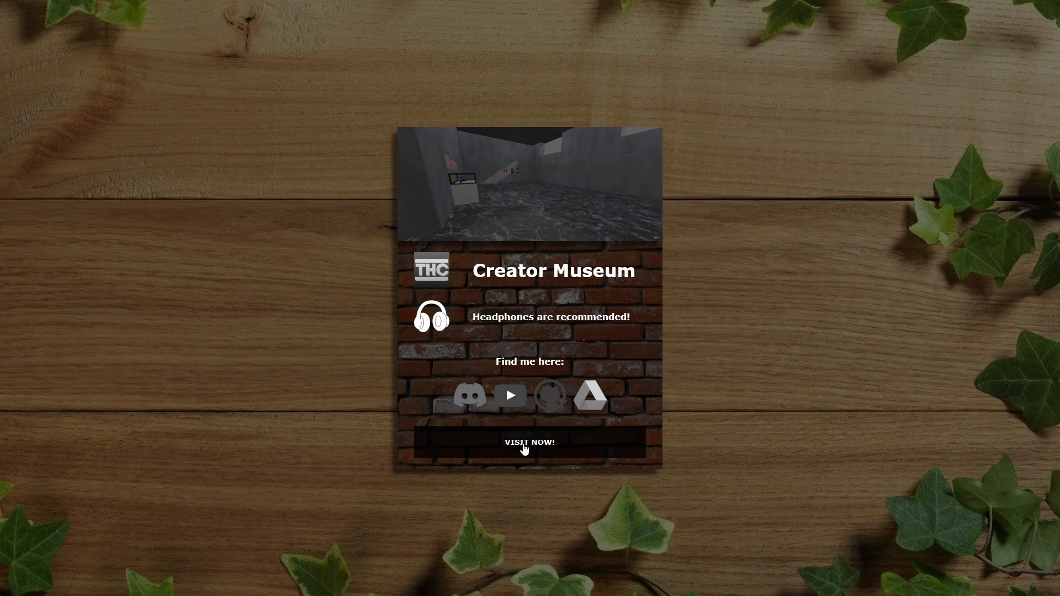
Enter the 3D museum via VISIT NOW!, facing the Unitale Crash Course poster wall
click(529, 443)
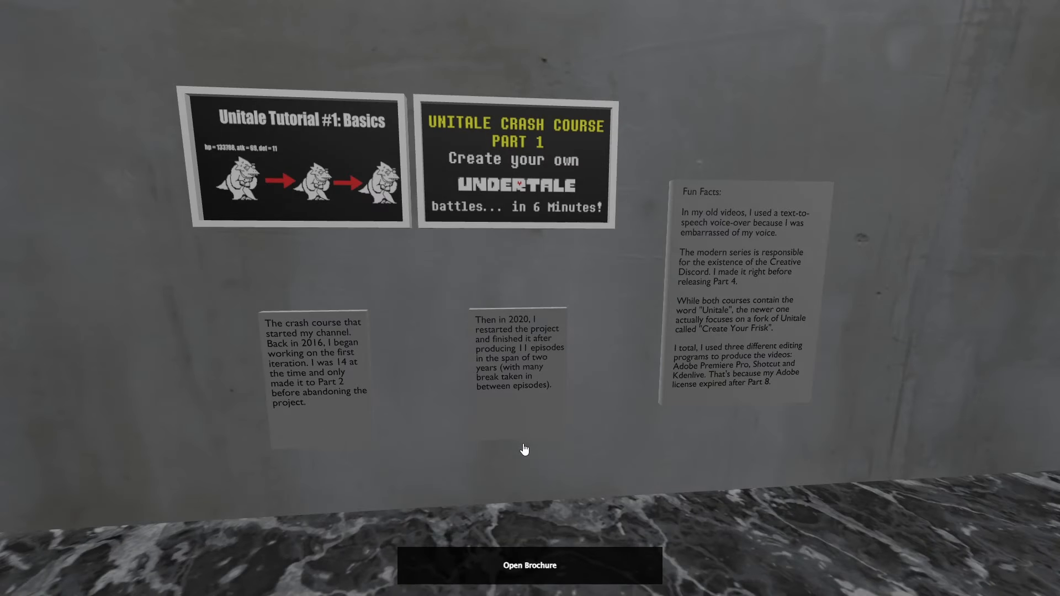
mouse_move(258, 237)
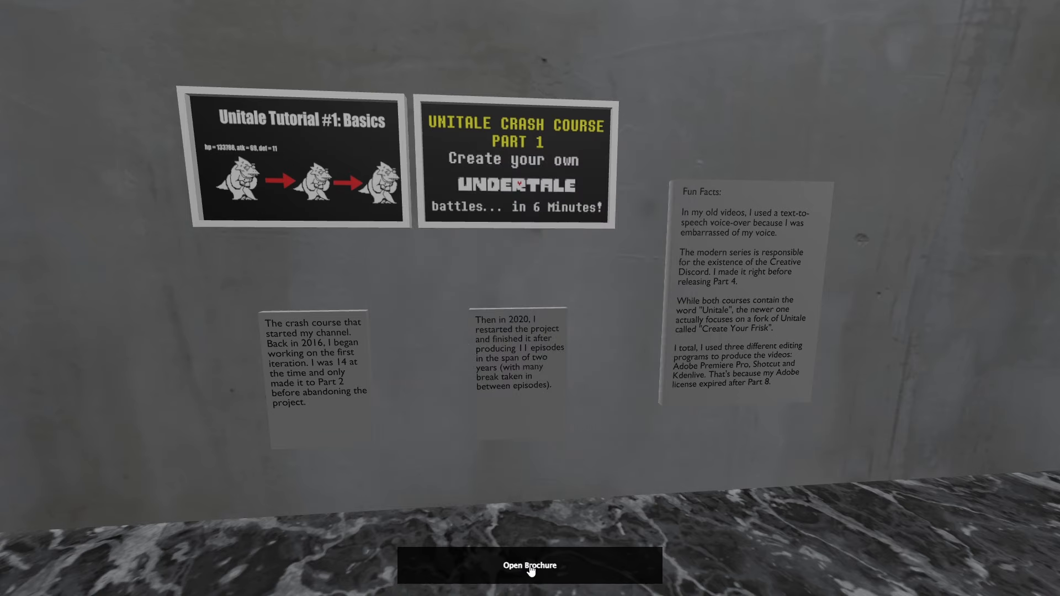
mouse_move(526, 409)
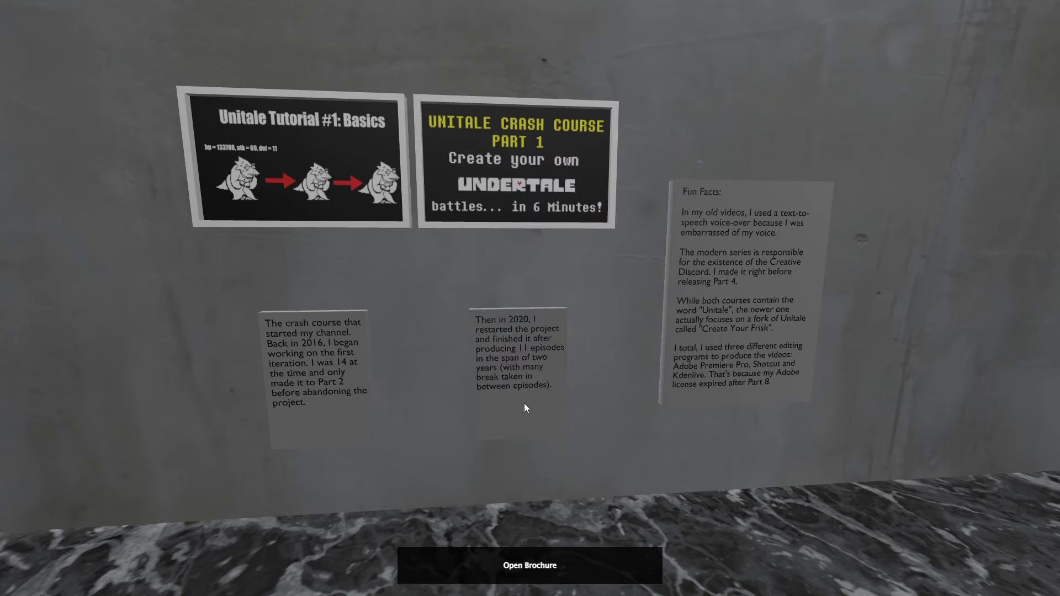
Walk past the Help me Decide wall to the Unreal Engine course display case
click(529, 565)
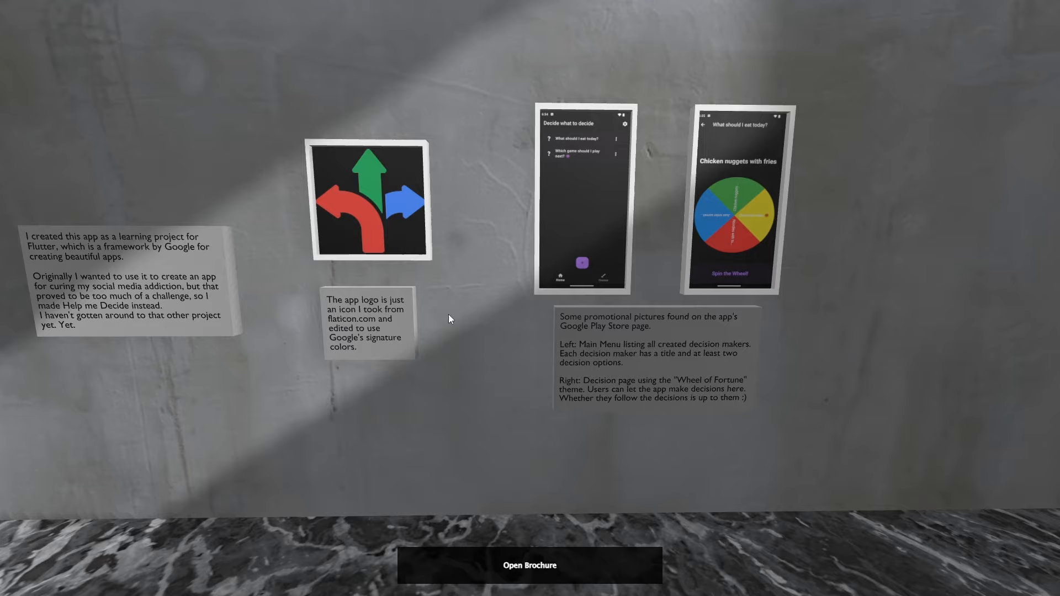
click(529, 566)
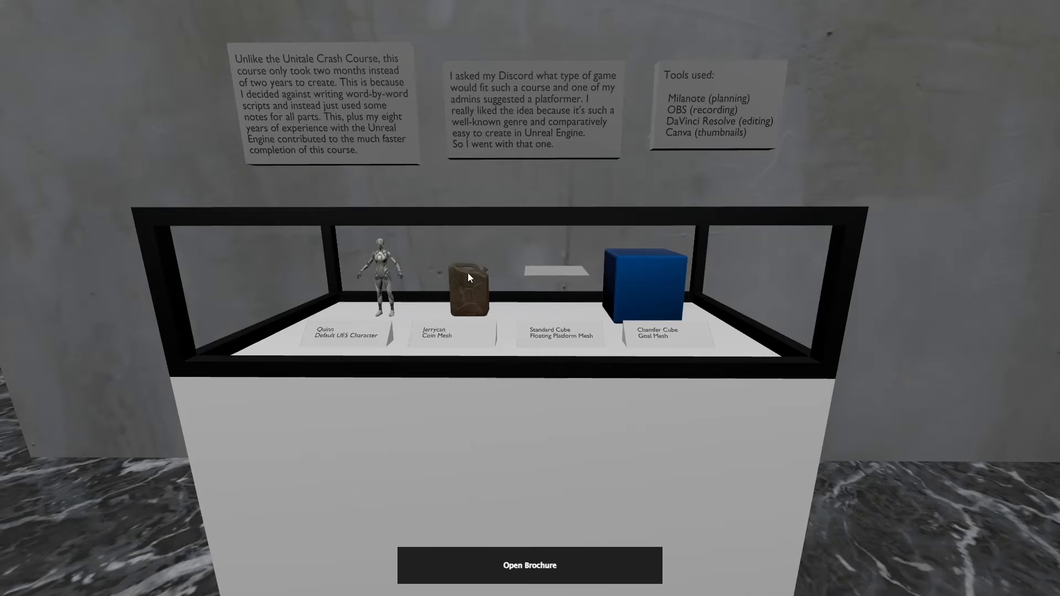
mouse_move(515, 284)
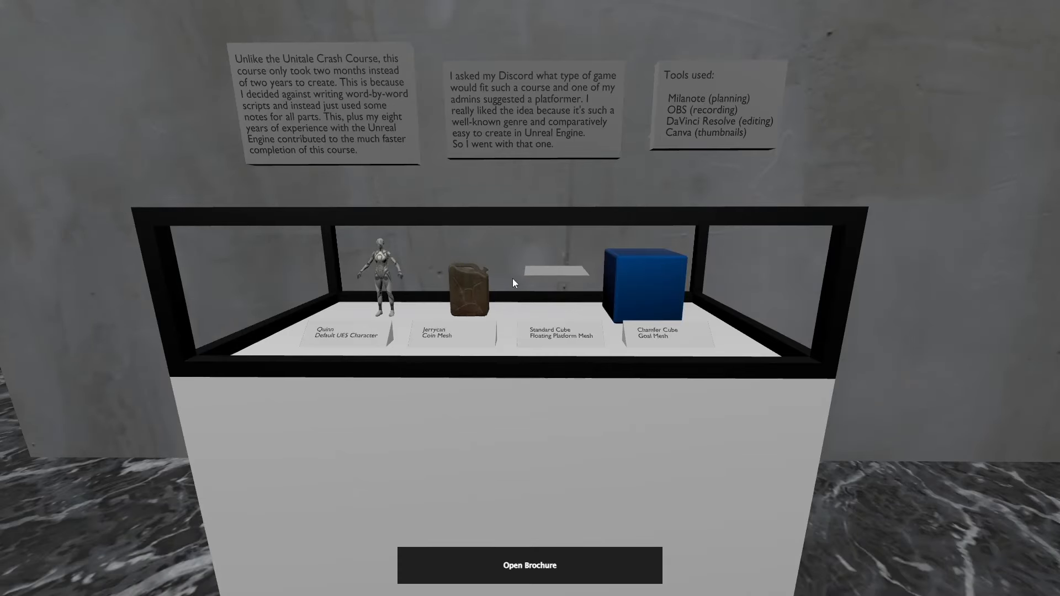
mouse_move(537, 464)
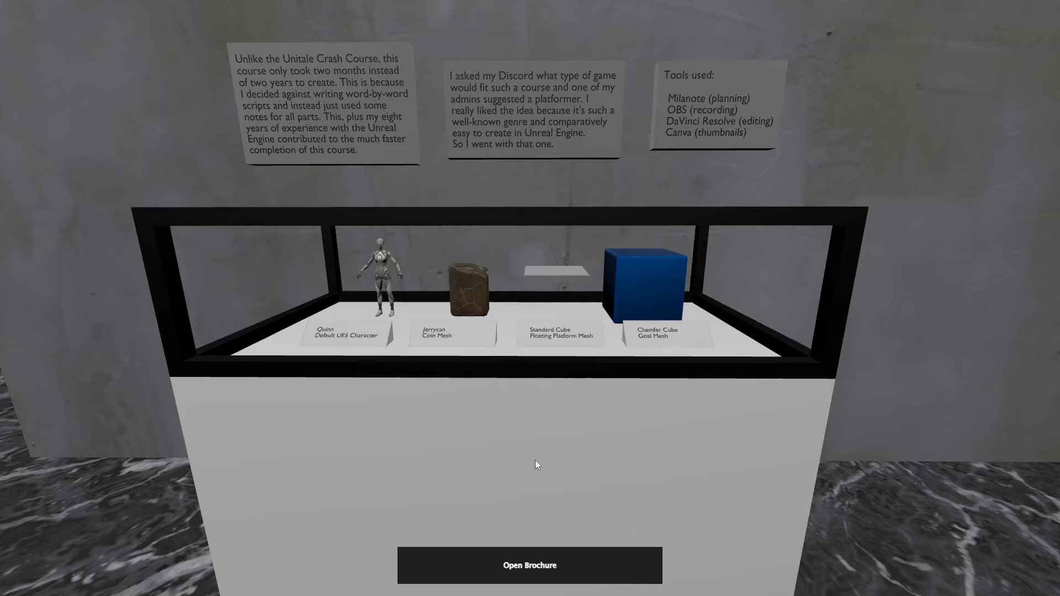
mouse_move(446, 362)
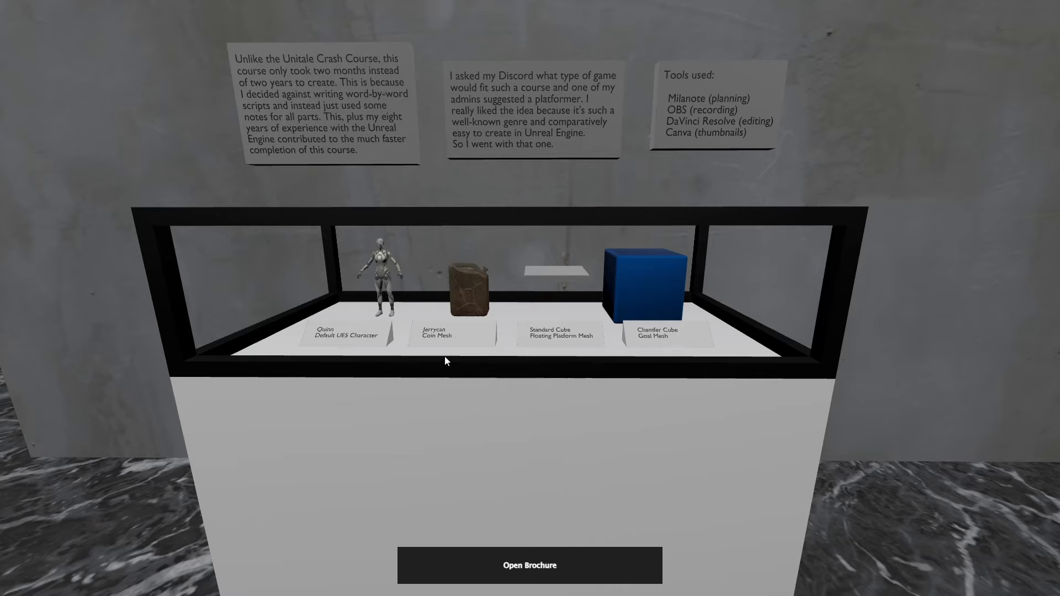